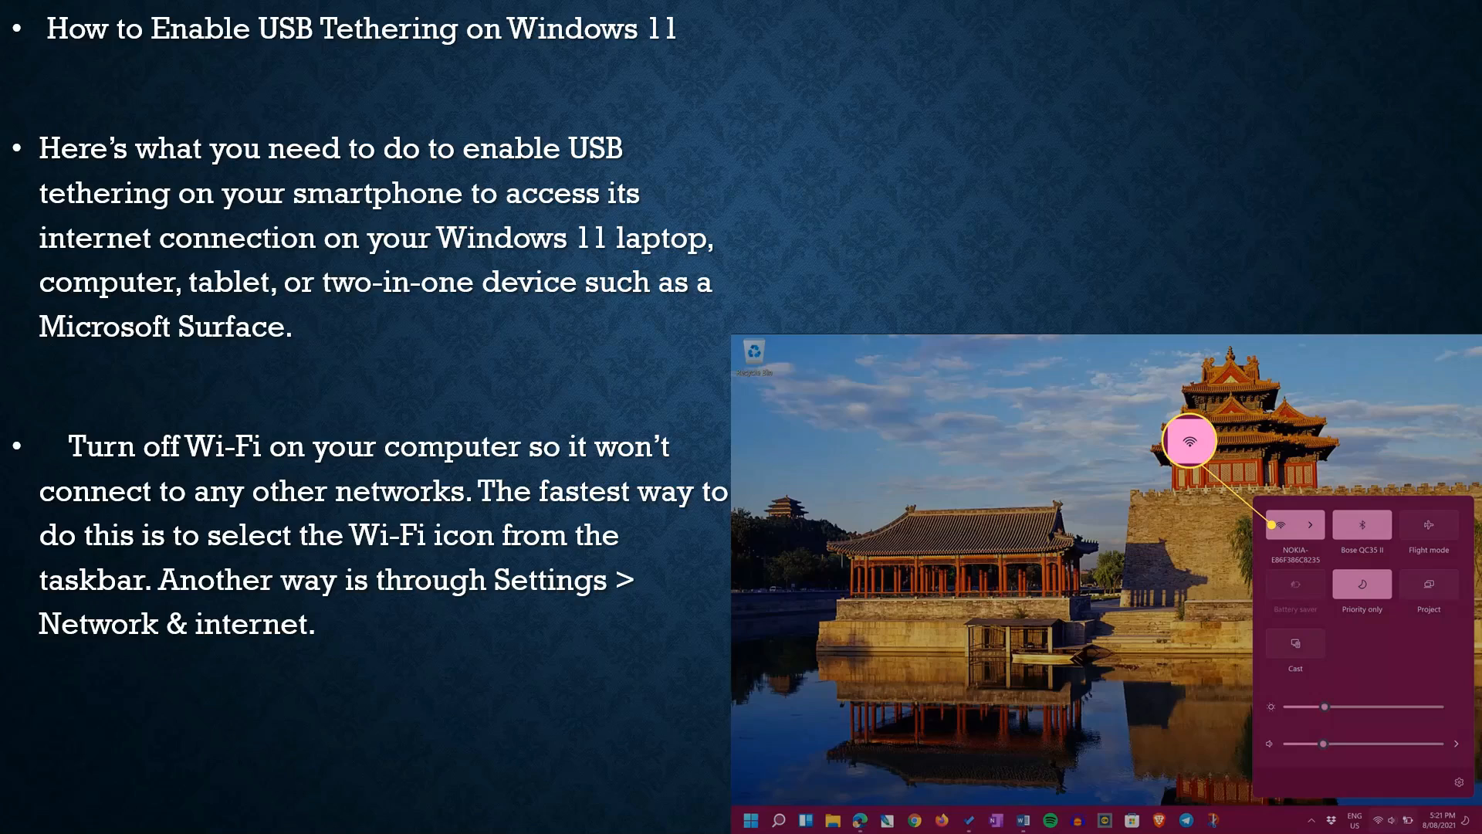
Step: Advance the slideshow to the slide on plugging in the phone and enabling Personal Hotspot
{"action": "key", "text": "Right"}
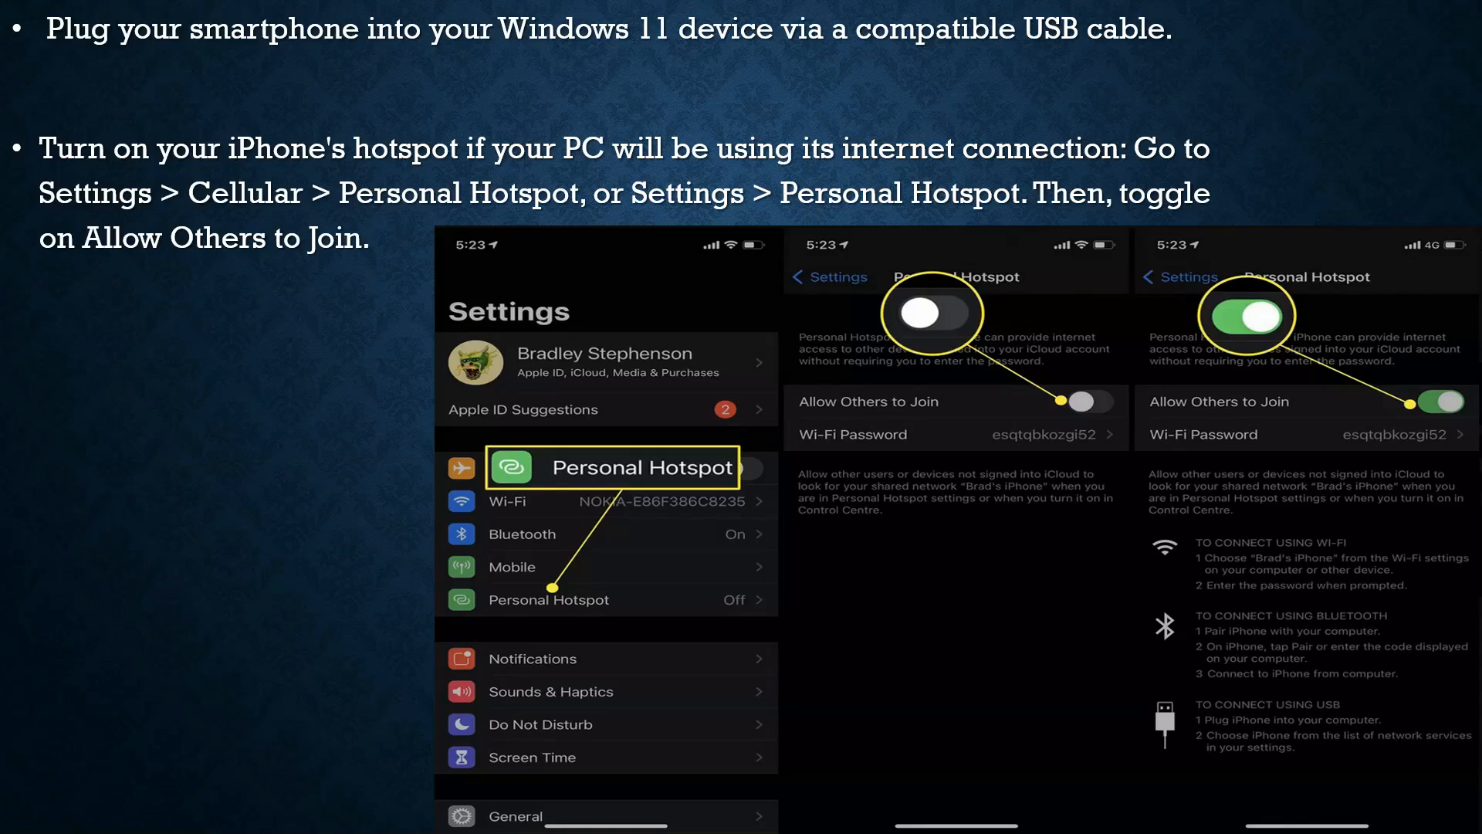